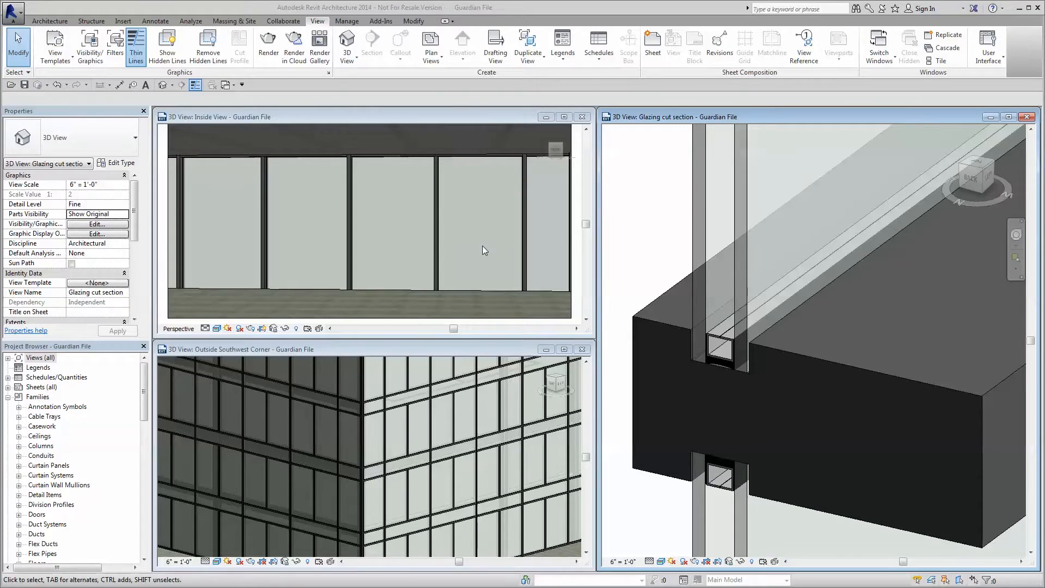
Step: Change the curtain wall's panel type to DBL- SNX 62/27 on Green in Type Properties
{"action": "left_click", "coordinate": [254, 213]}
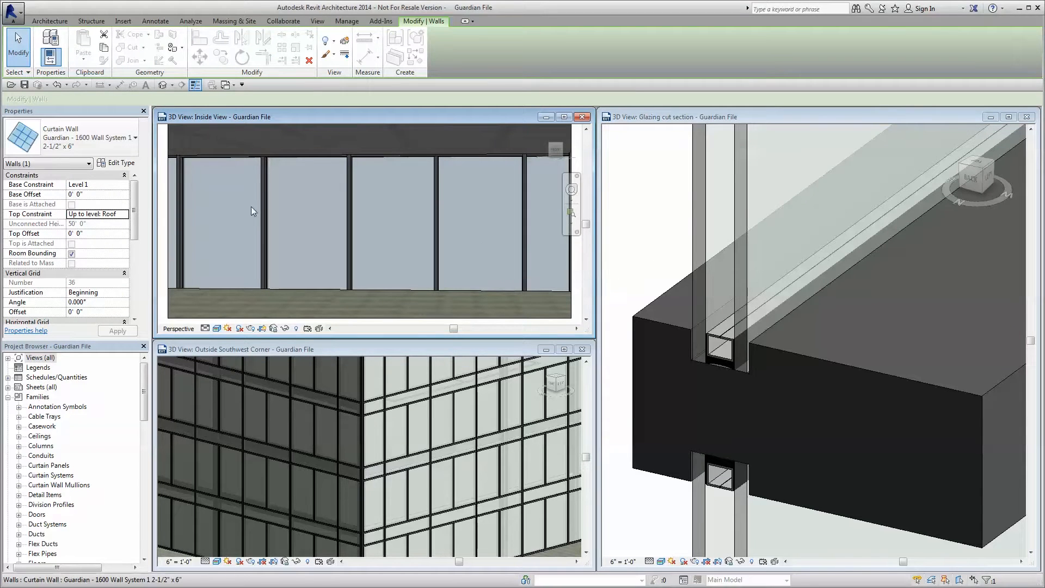
{"action": "left_click", "coordinate": [119, 162]}
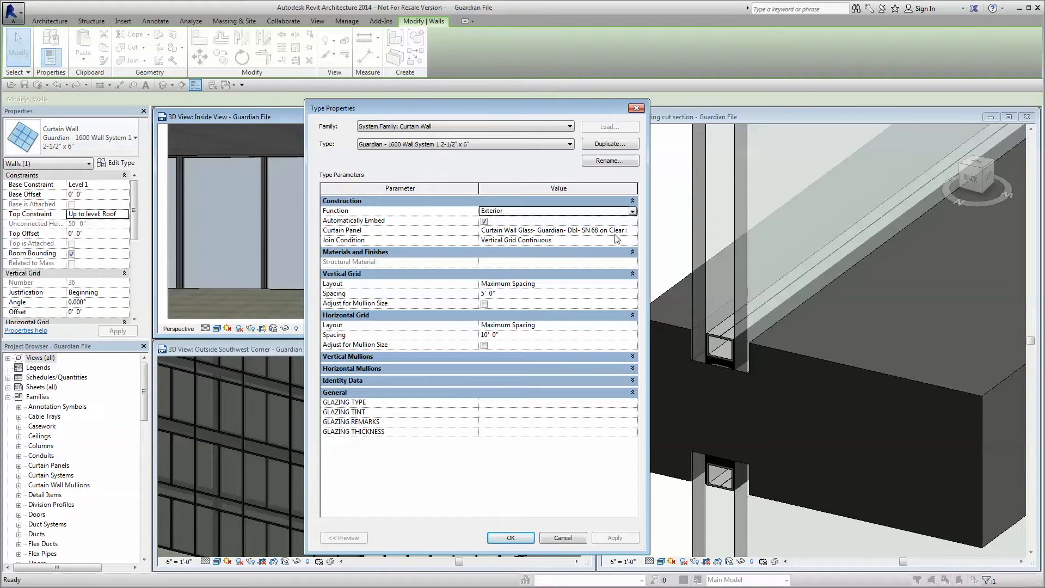
{"action": "left_click", "coordinate": [630, 229]}
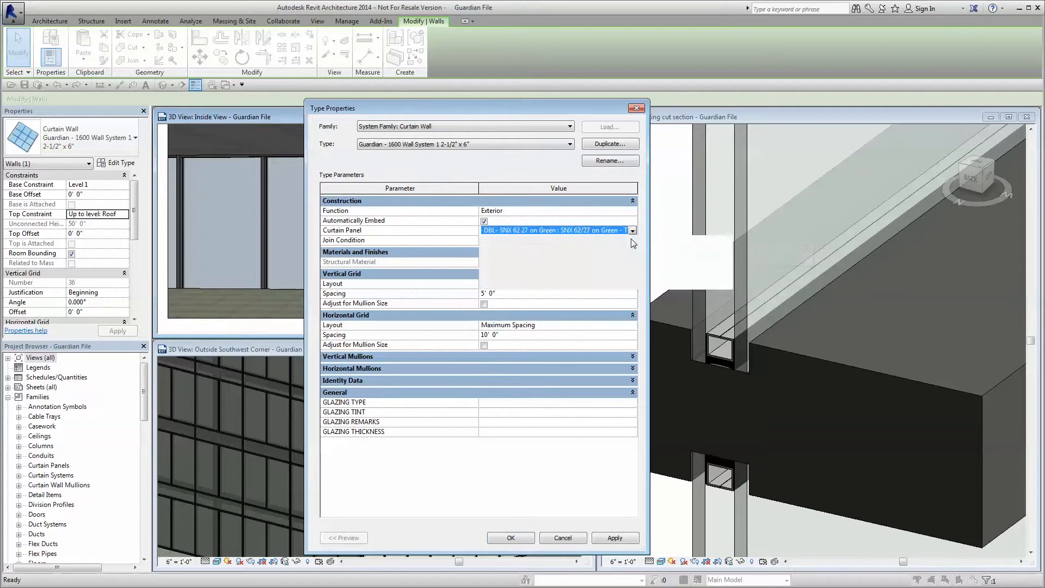
{"action": "left_click", "coordinate": [509, 537]}
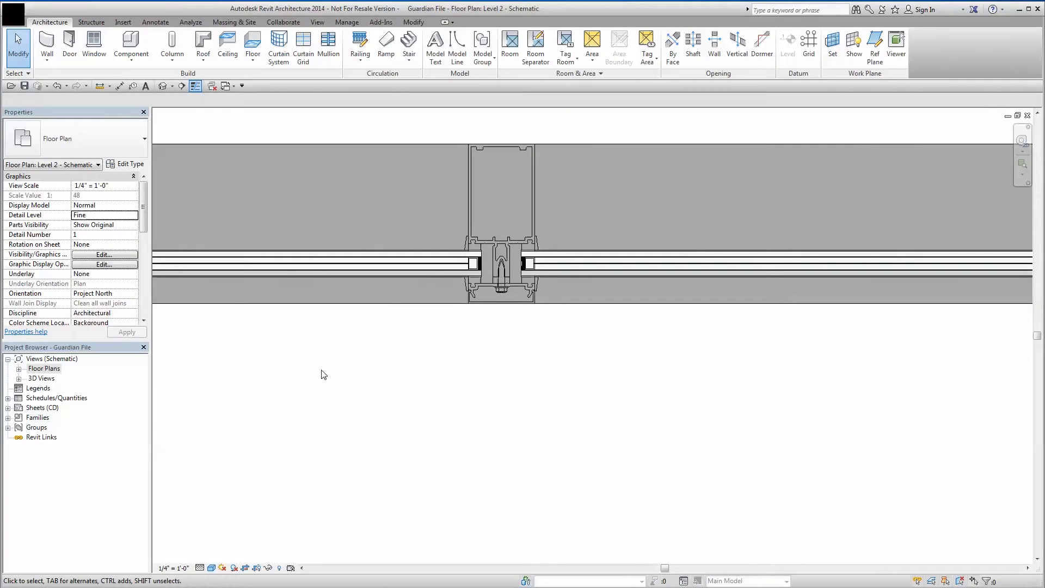
Step: Show the Type Properties of the selected SN 68 on Clear glass panel and scroll its parameters
{"action": "left_click", "coordinate": [314, 263]}
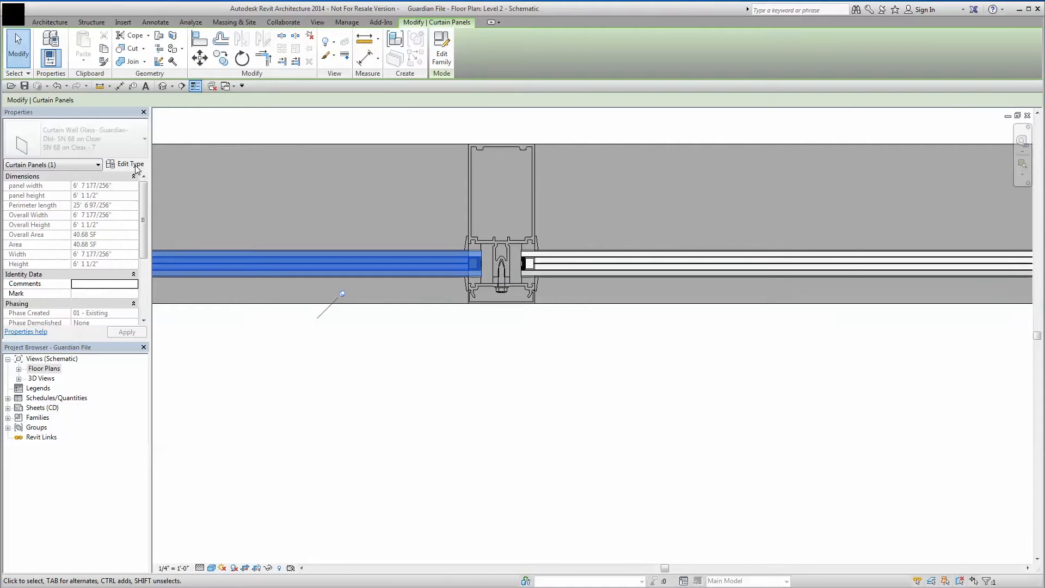
{"action": "left_click", "coordinate": [129, 163]}
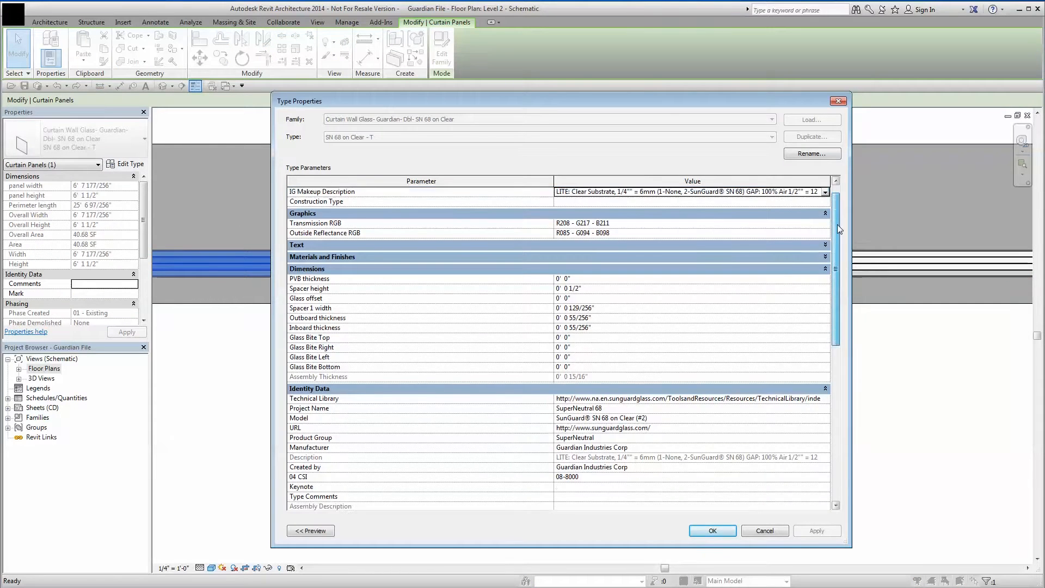
{"action": "scroll", "scroll_direction": "down", "scroll_amount": 3}
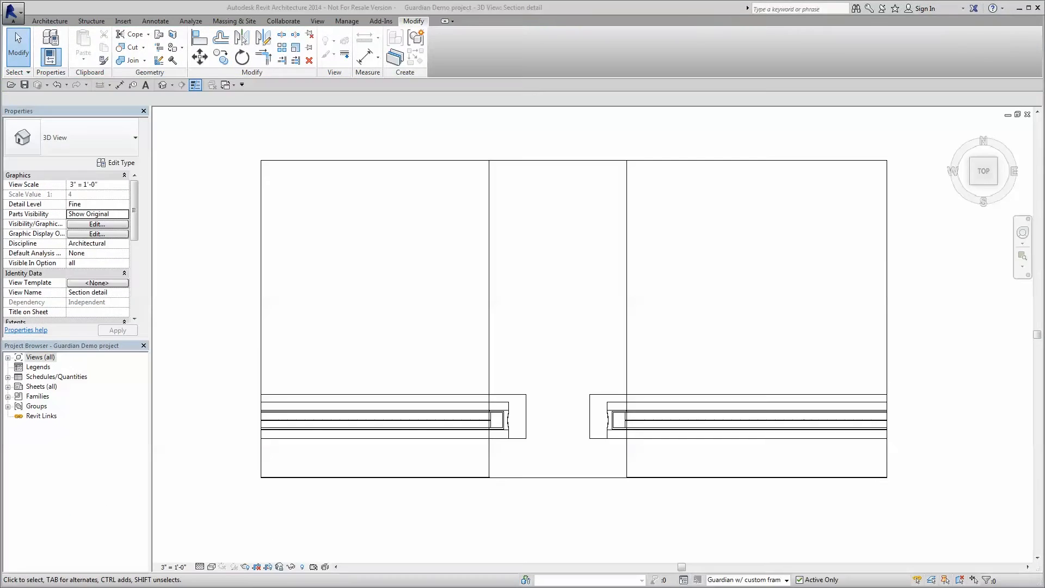
Step: Orbit the 3D section detail to view the insulated glass panes edge-on and at an angle
{"action": "left_click", "coordinate": [212, 568]}
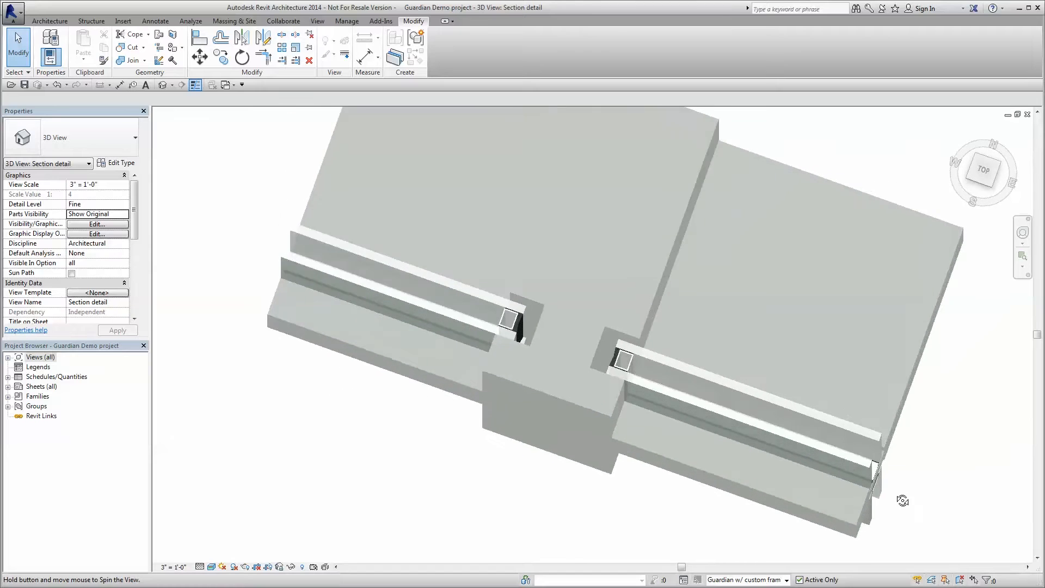
{"action": "left_click_drag", "start_coordinate": [904, 499], "coordinate": [839, 427]}
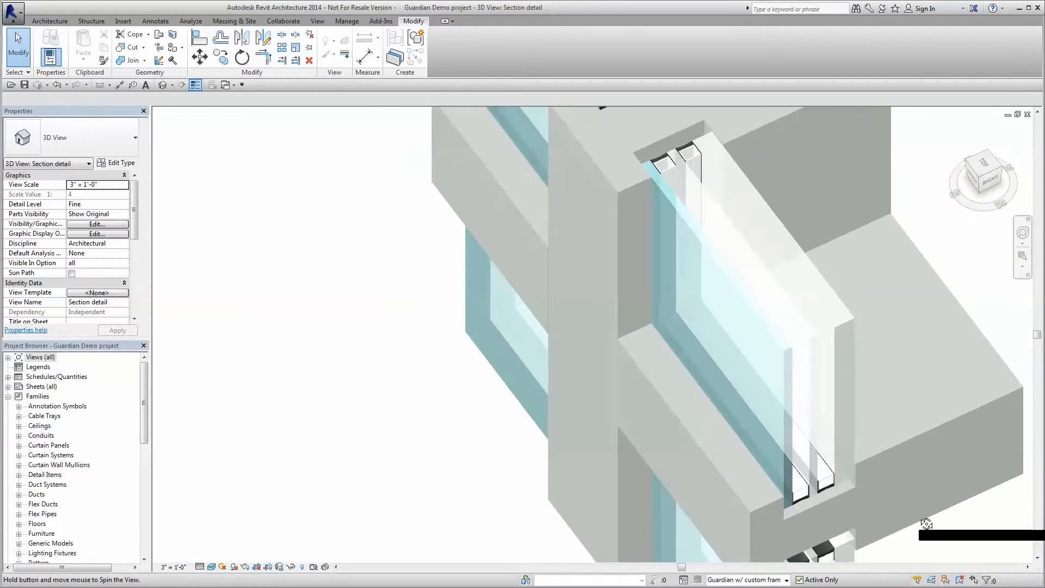
{"action": "left_click_drag", "start_coordinate": [927, 524], "coordinate": [851, 476]}
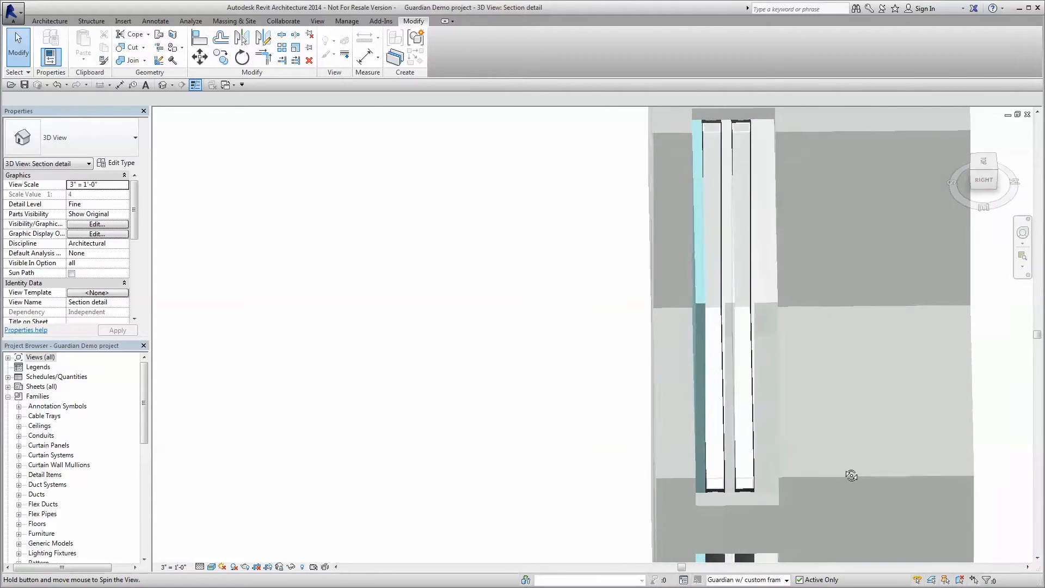
{"action": "left_click_drag", "start_coordinate": [851, 476], "coordinate": [766, 510]}
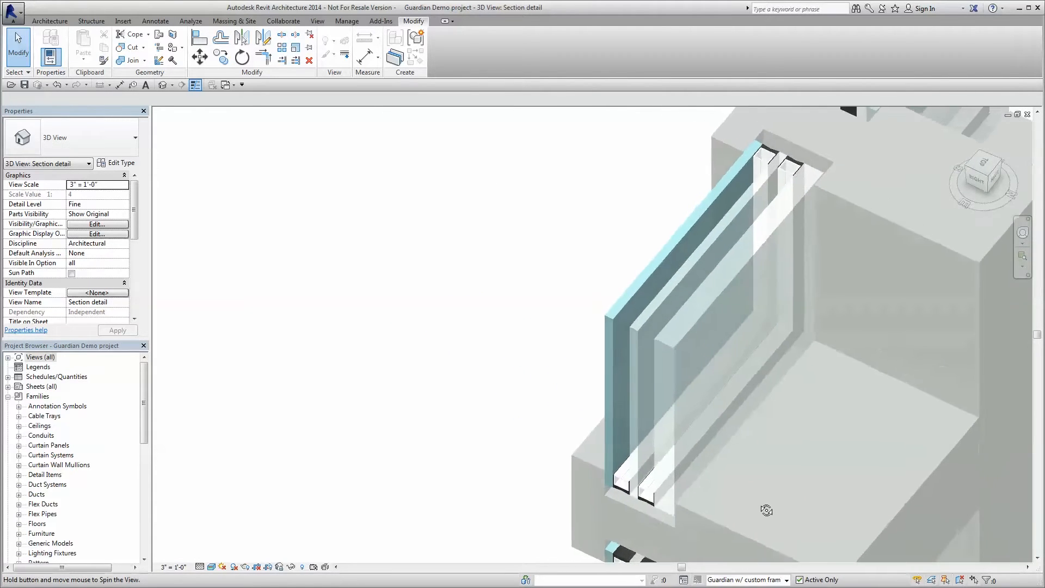
{"action": "left_click_drag", "start_coordinate": [767, 510], "coordinate": [710, 522]}
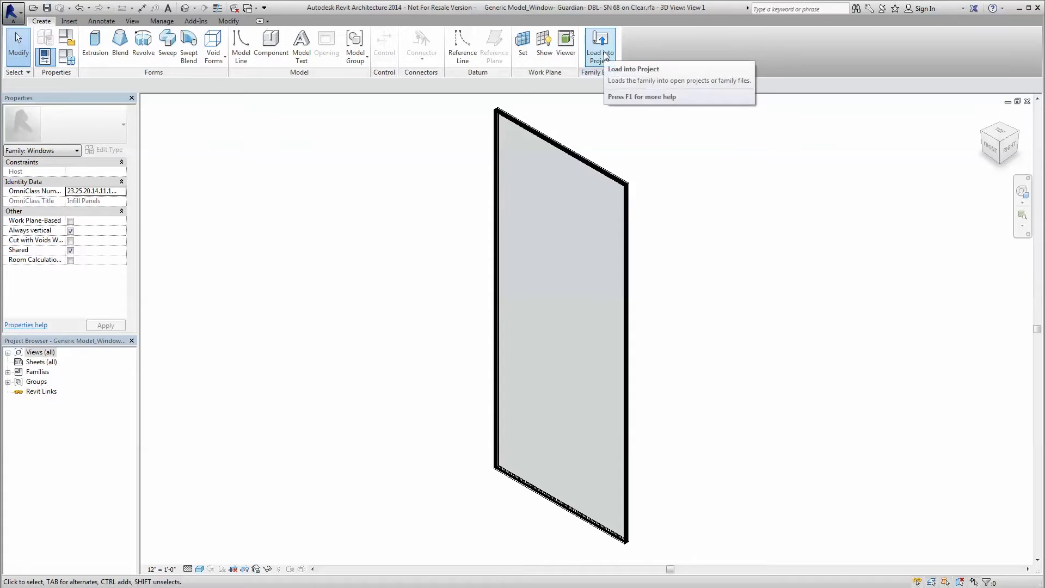
Step: Load the SN 68 on Clear window family into the Guardian Demo project
{"action": "left_click", "coordinate": [599, 47]}
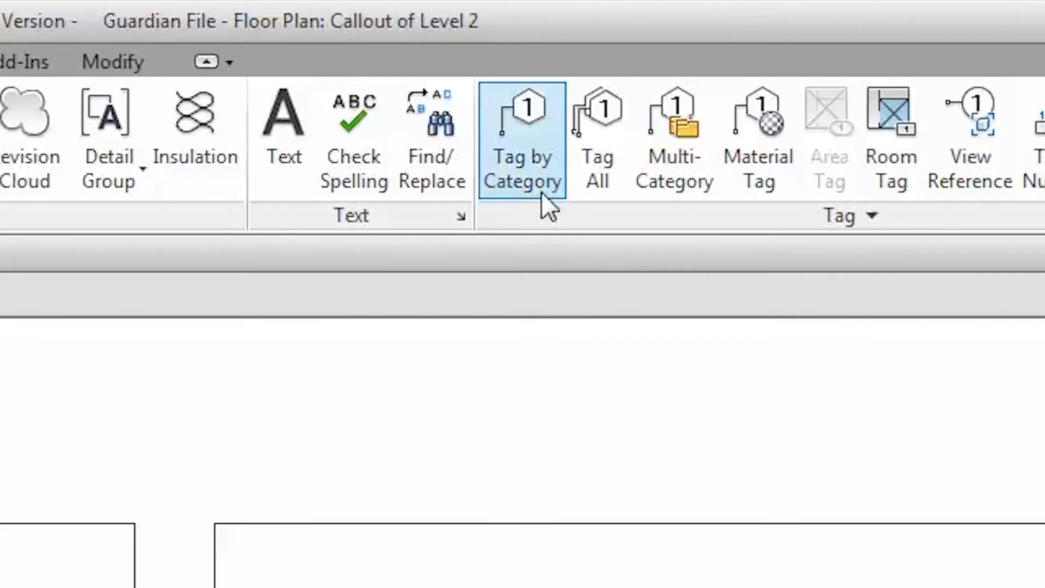
Step: Tag the glass in the GUARDIAN callout detail by category with its SunGuard material label
{"action": "left_click", "coordinate": [521, 138]}
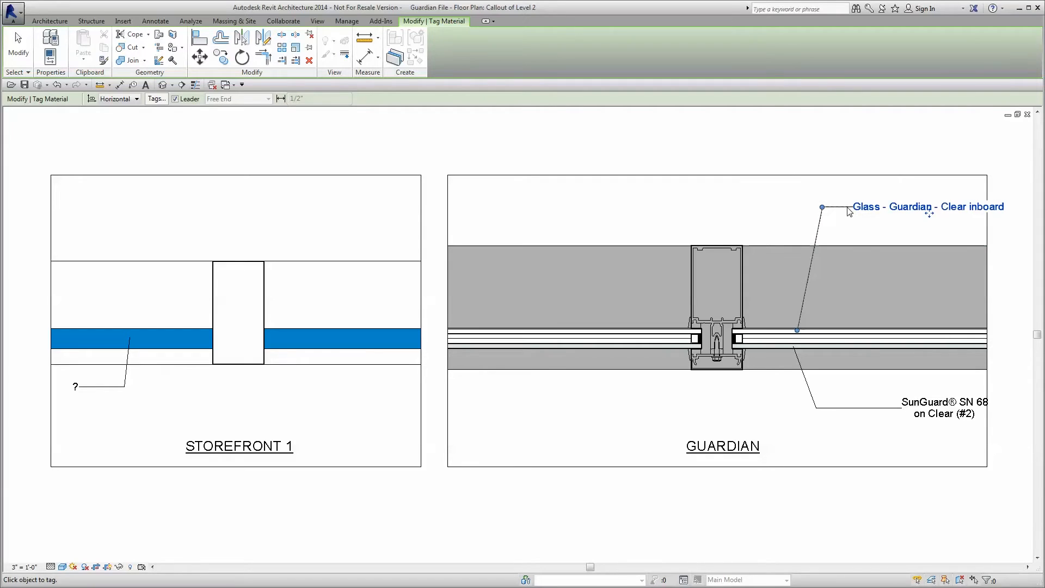
{"action": "left_click", "coordinate": [666, 330]}
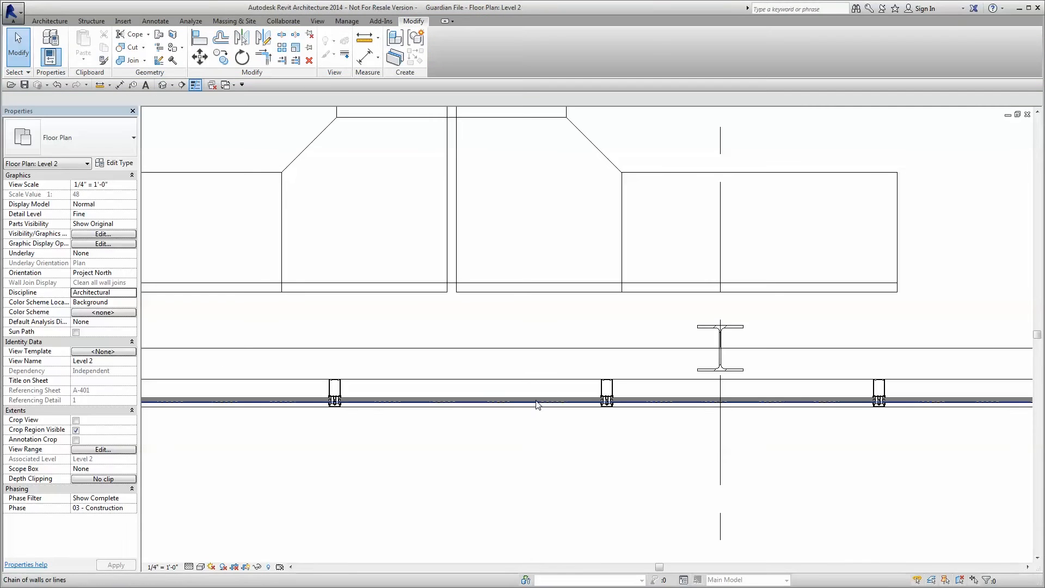
Step: Review the glass panel type's Energy Analysis values (VLT%, SHGC) and close Type Properties
{"action": "left_click", "coordinate": [467, 399]}
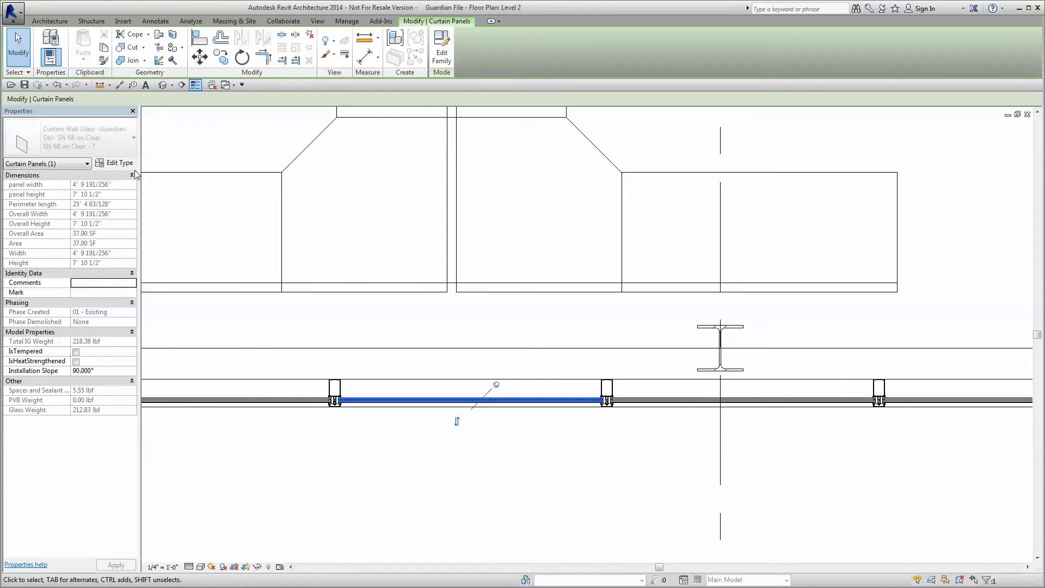
{"action": "left_click", "coordinate": [114, 163]}
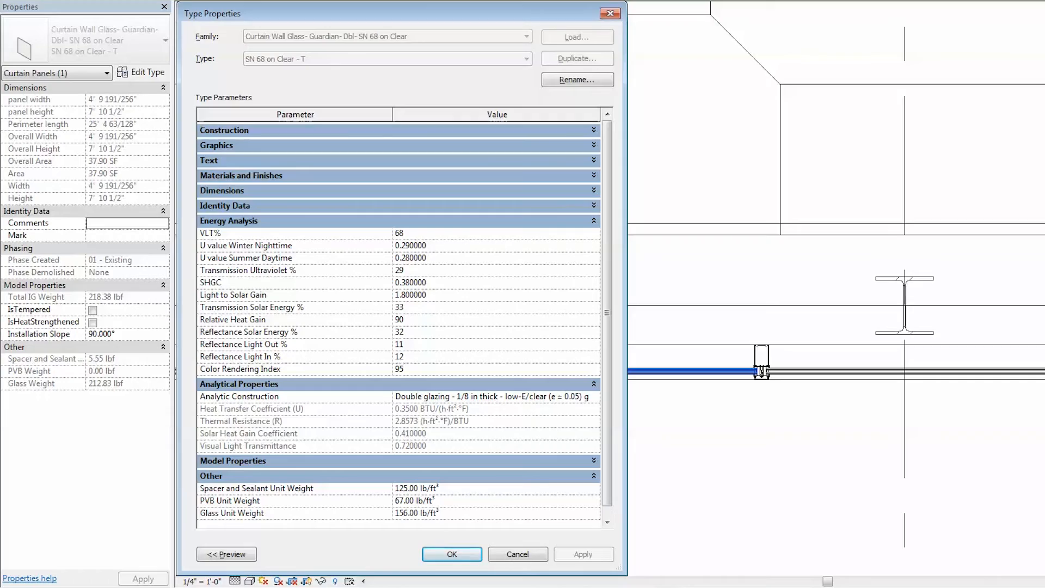
{"action": "left_click", "coordinate": [450, 554]}
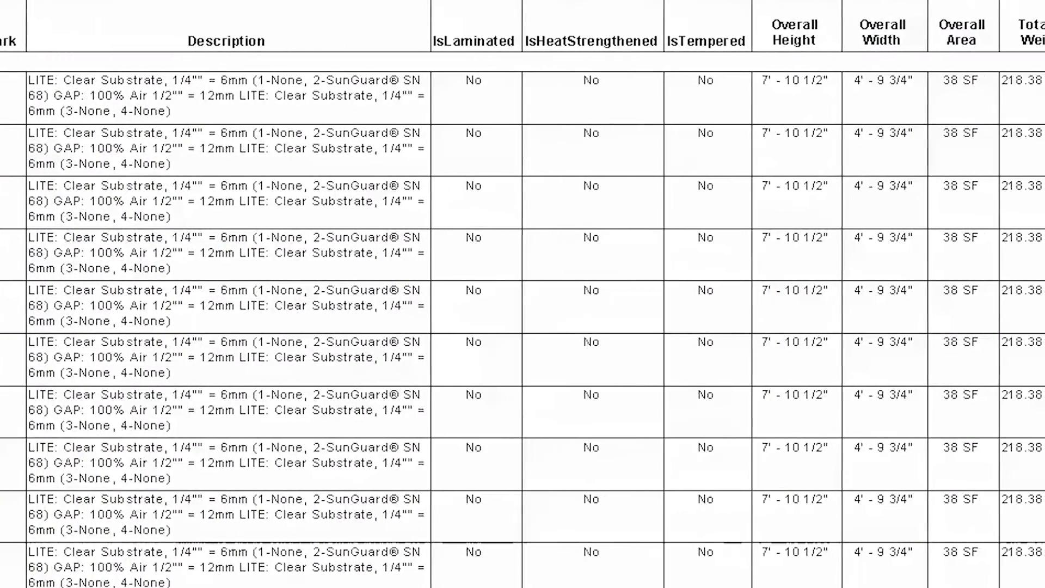
Step: Scroll the glass schedule to its treatment, size, area and weight columns
{"action": "scroll", "scroll_direction": "right", "scroll_amount": 3}
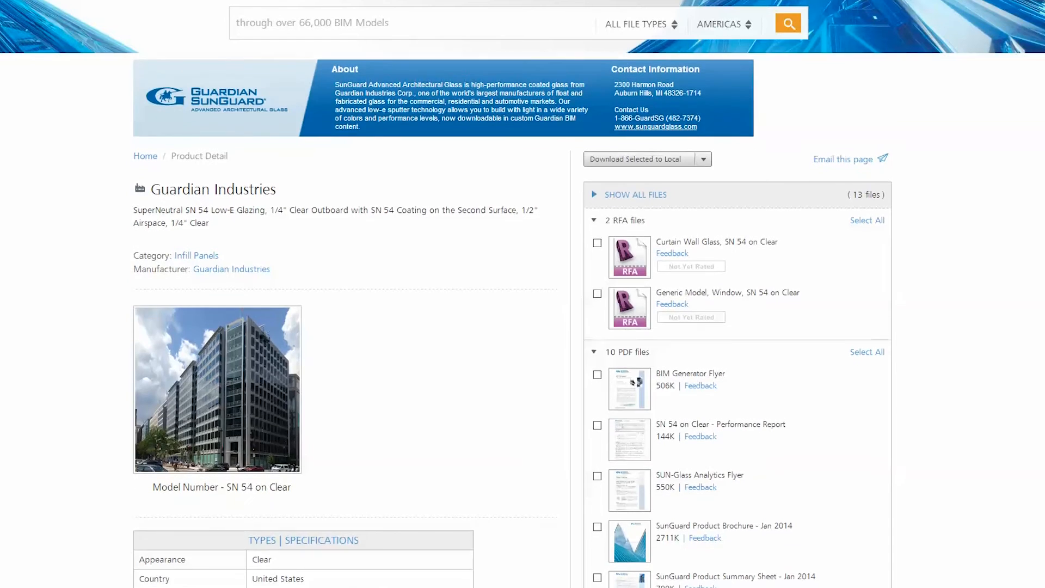
Step: Scroll the Guardian SN 54 on Clear product page to its RFA and PDF downloads
{"action": "scroll", "scroll_direction": "down", "scroll_amount": 3}
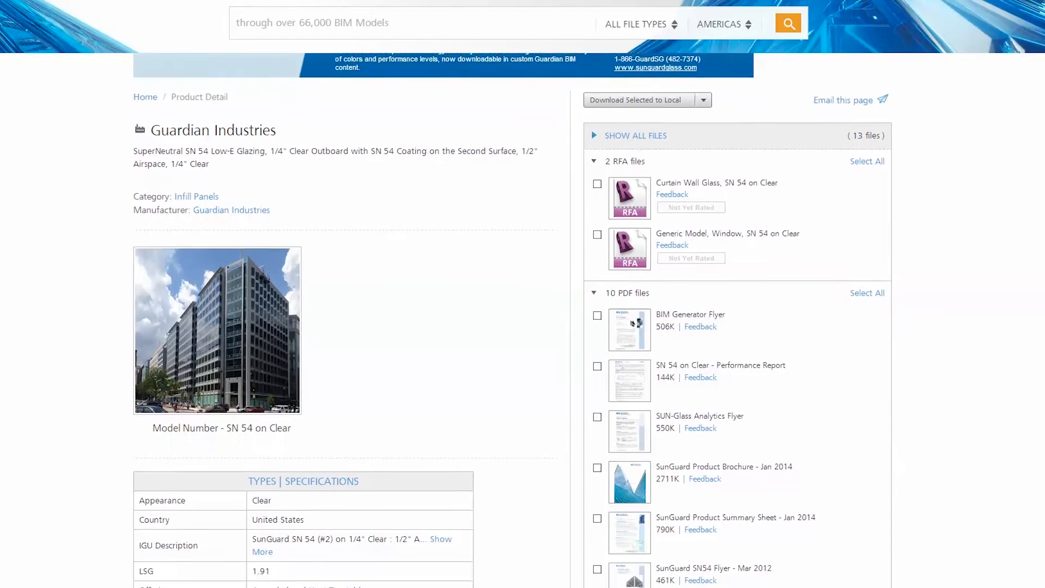
{"action": "scroll", "scroll_direction": "down", "scroll_amount": 3}
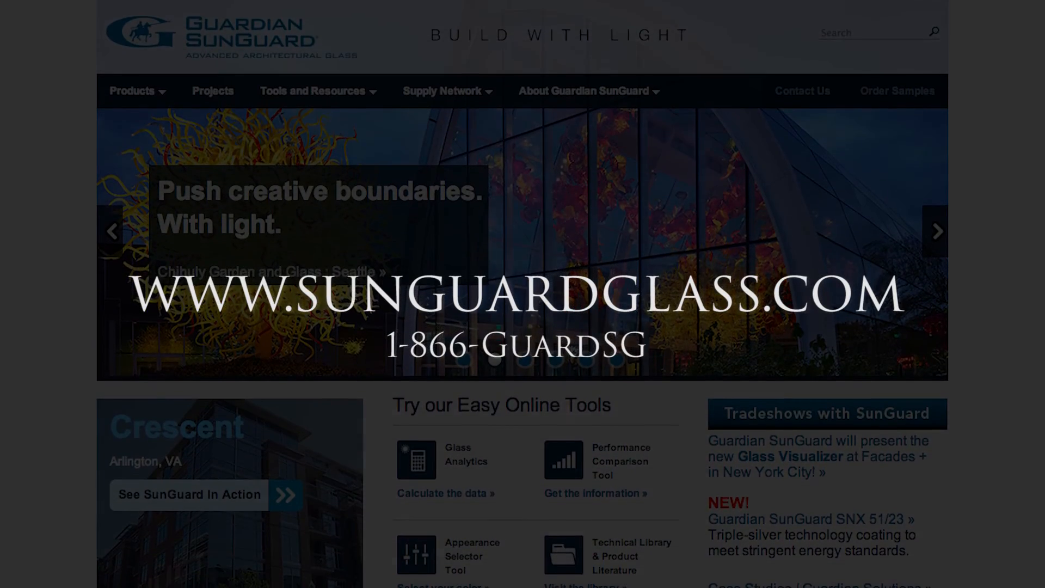
Step: Scroll the sunguardglass.com homepage with its online glass tools
{"action": "scroll", "scroll_direction": "down", "scroll_amount": 3}
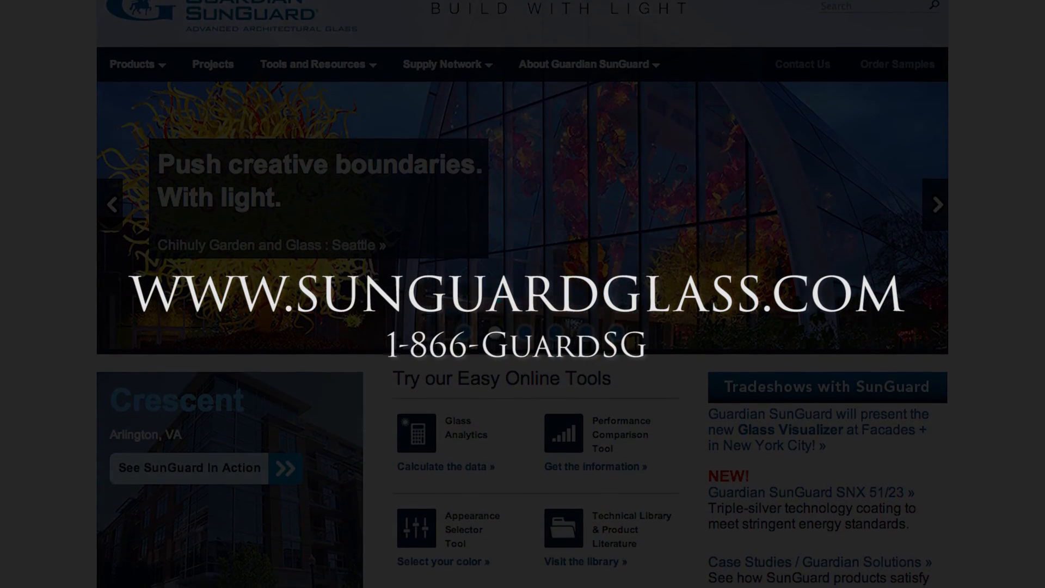